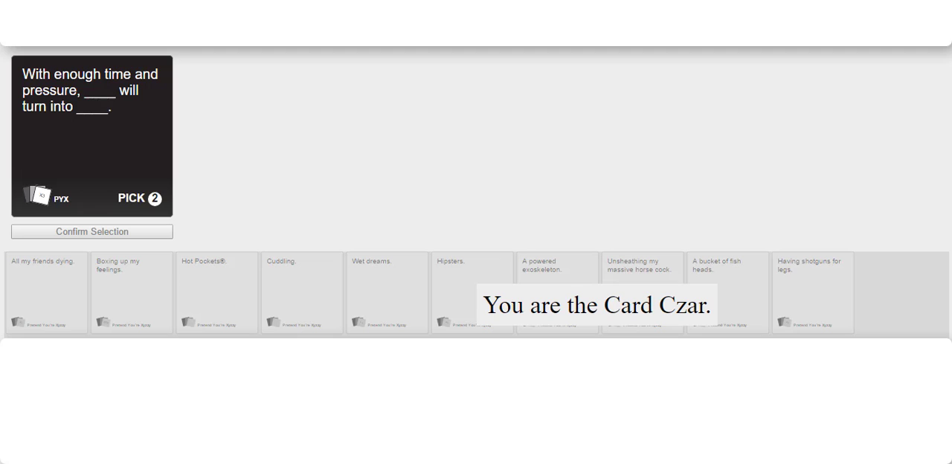
pyautogui.moveTo(274, 110)
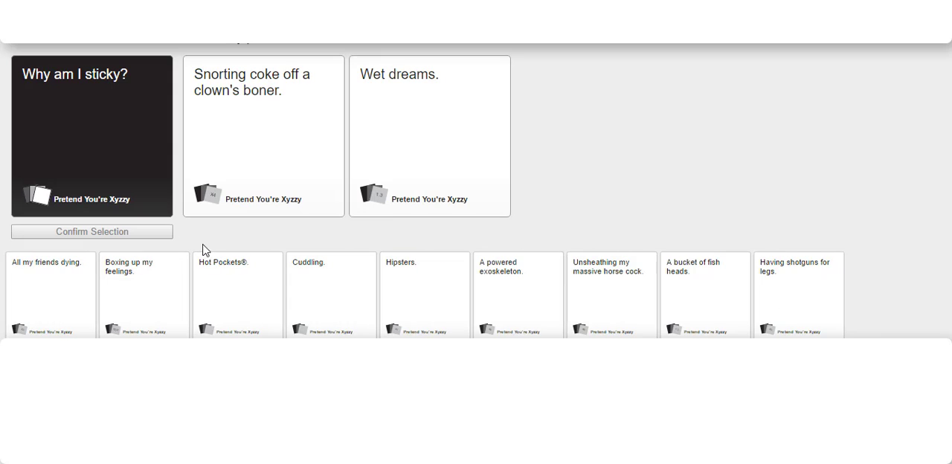
pyautogui.moveTo(208, 244)
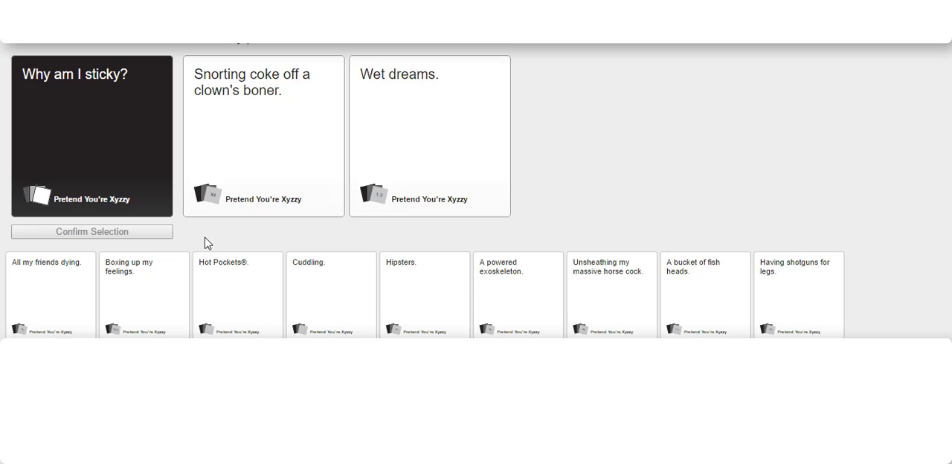
# Review the 'Why am I sticky?' results and play Hipsters on the 'sweet land of ___' prompt.
pyautogui.click(262, 134)
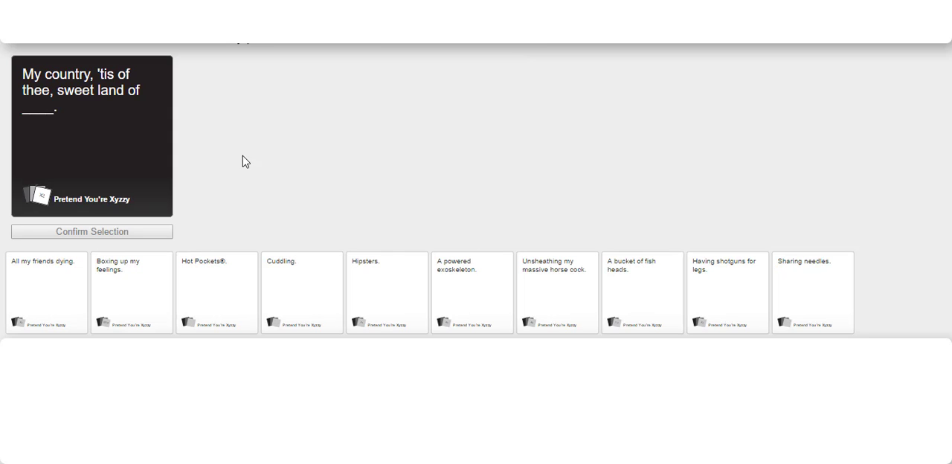
pyautogui.moveTo(443, 238)
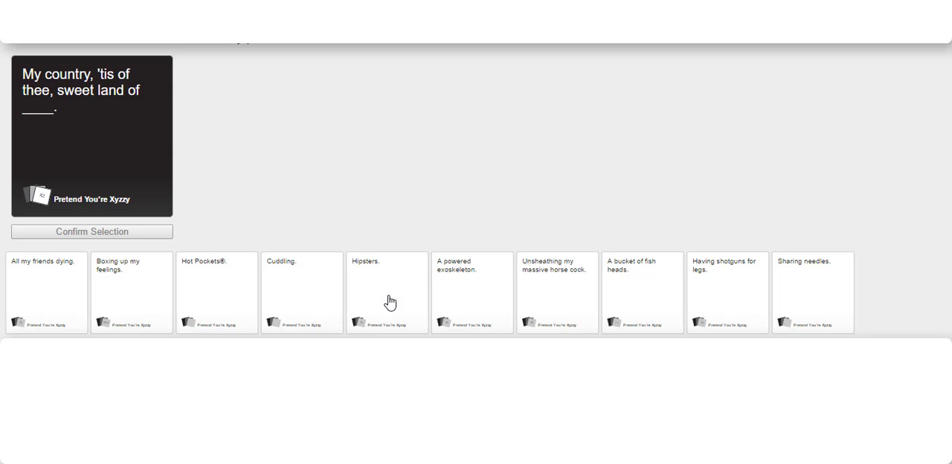
pyautogui.click(386, 295)
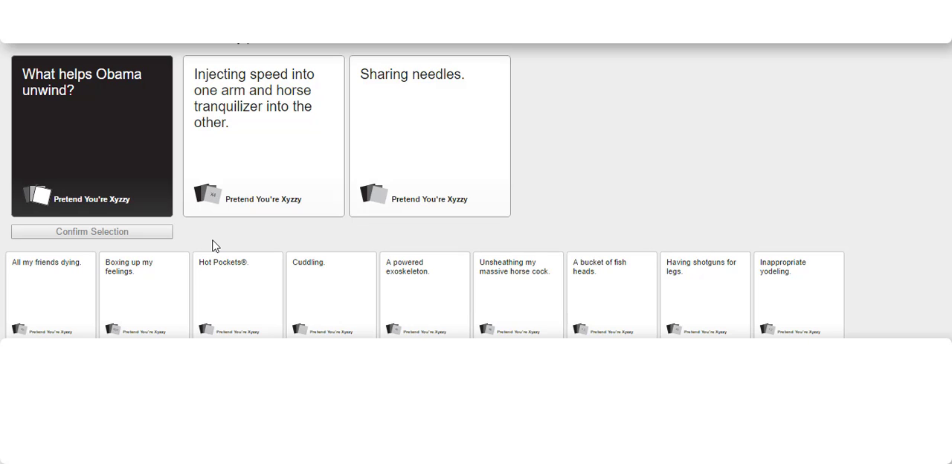
# Play two white cards from the hand for the pick-2 'Let there be ___' black card.
pyautogui.click(263, 134)
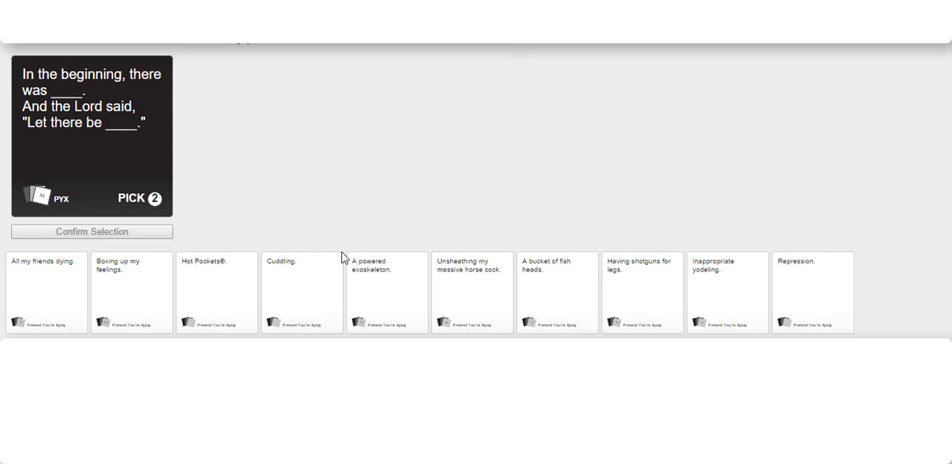
pyautogui.moveTo(324, 283)
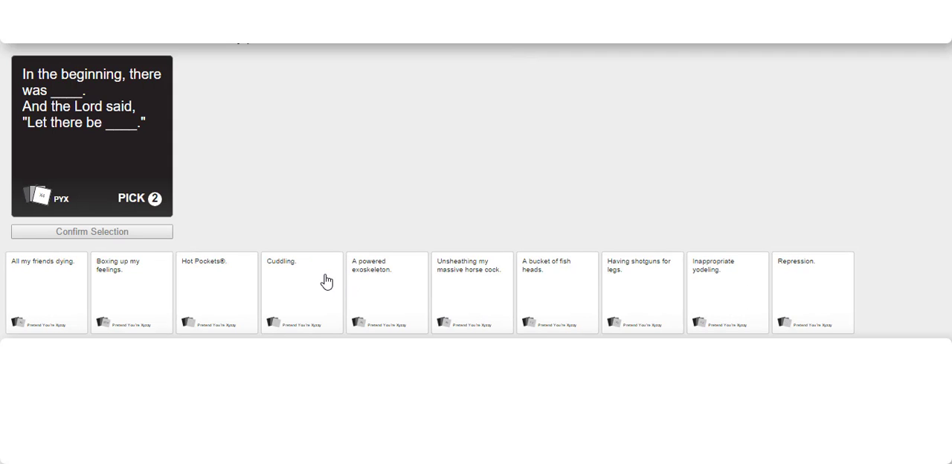
pyautogui.moveTo(519, 299)
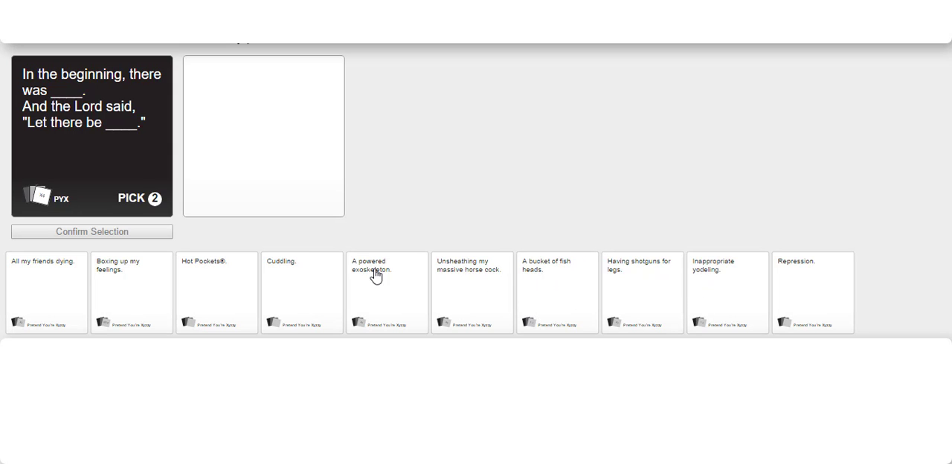
pyautogui.click(302, 291)
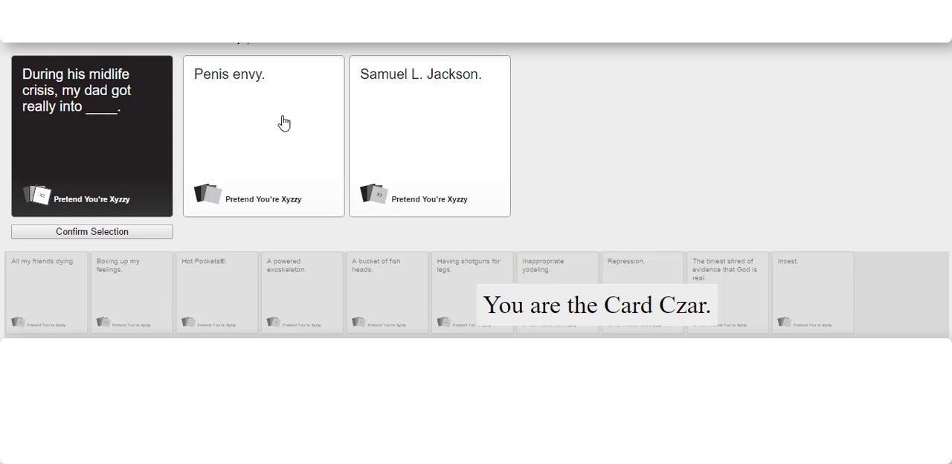
# As Card Czar, select 'Penis envy.' as the winner of the midlife crisis round.
pyautogui.click(263, 134)
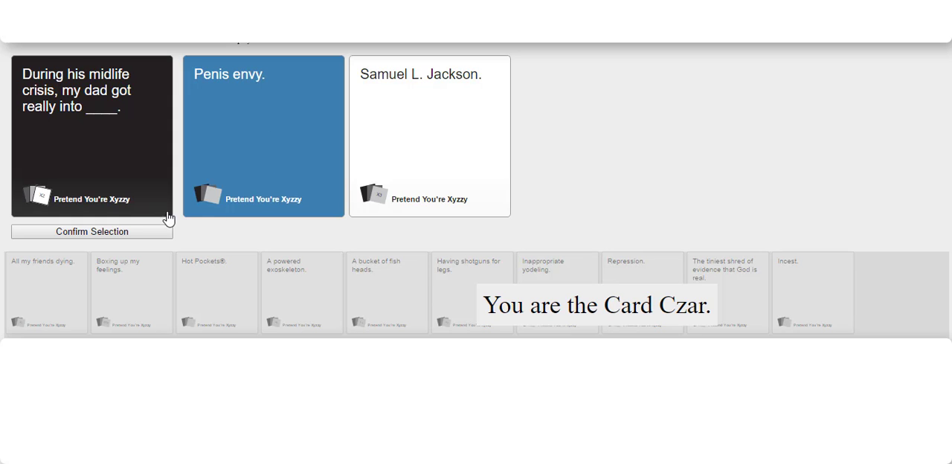
pyautogui.moveTo(146, 238)
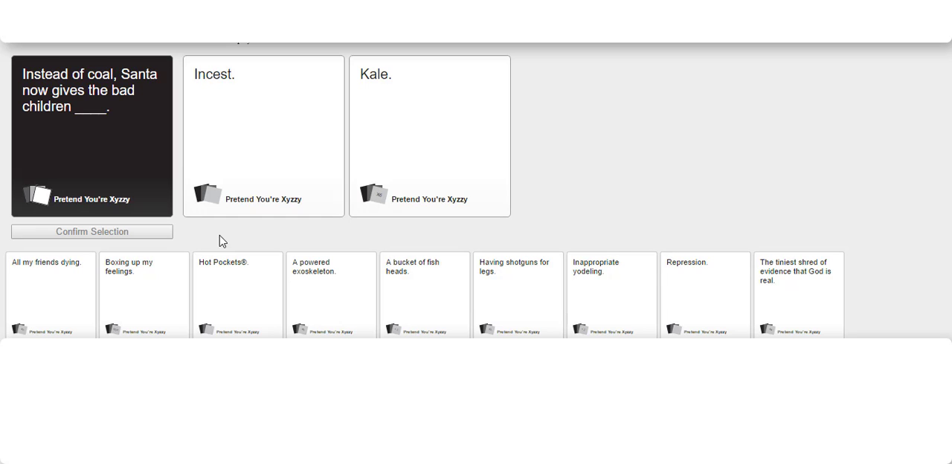
# Play 'The tiniest shred of evidence that God is real.' on the Miss Tennessee prompt.
pyautogui.click(263, 137)
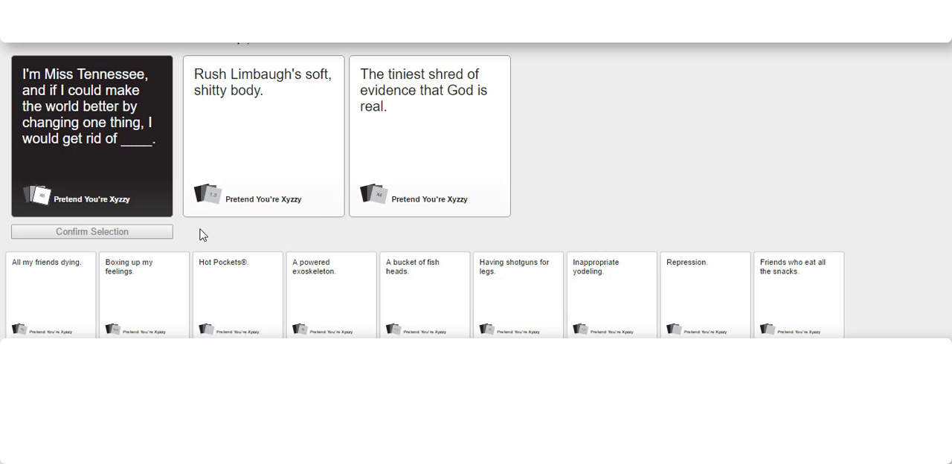
pyautogui.click(262, 135)
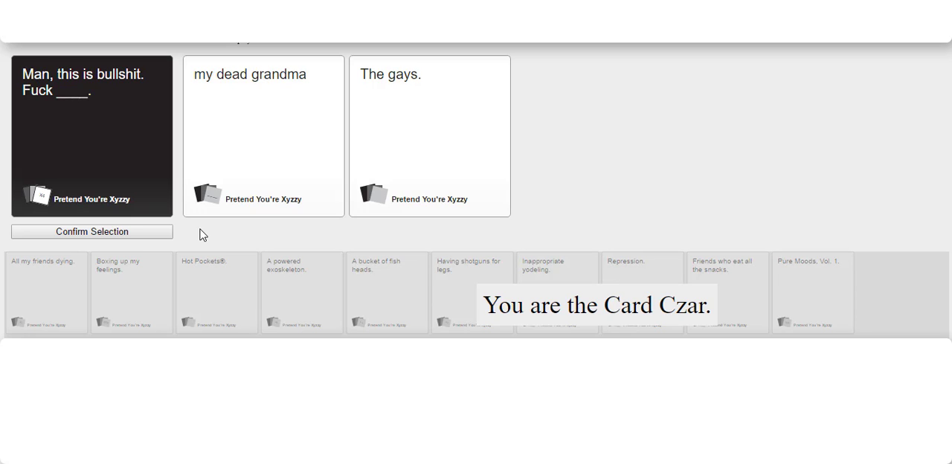
pyautogui.moveTo(408, 208)
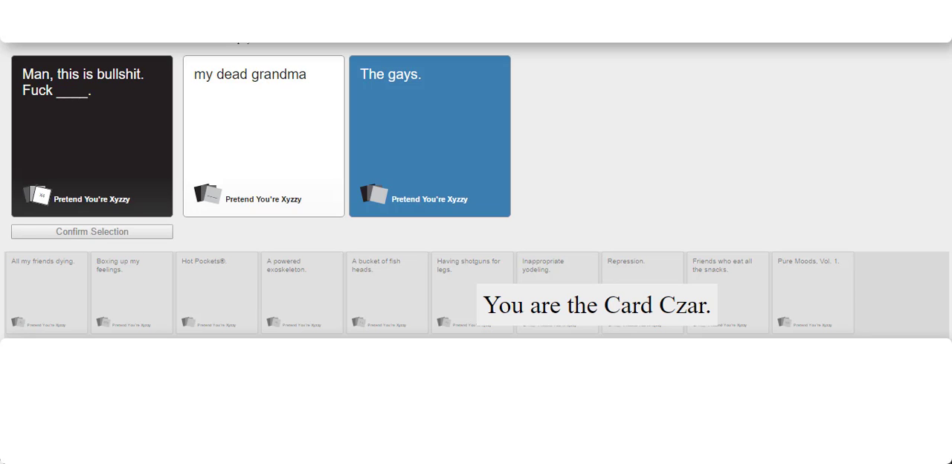
pyautogui.moveTo(616, 222)
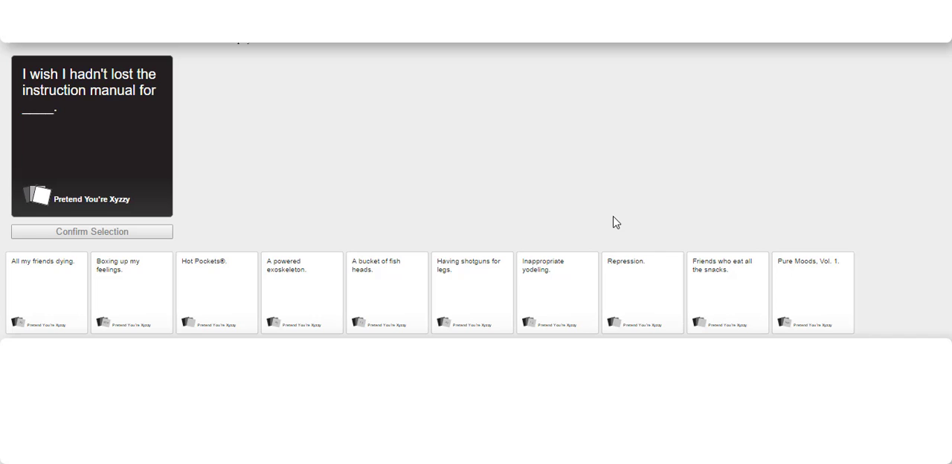
pyautogui.moveTo(639, 220)
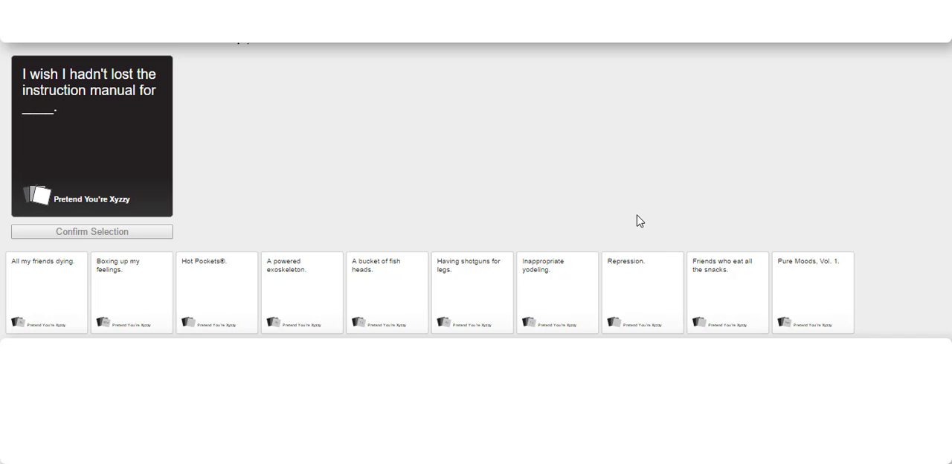
pyautogui.moveTo(611, 251)
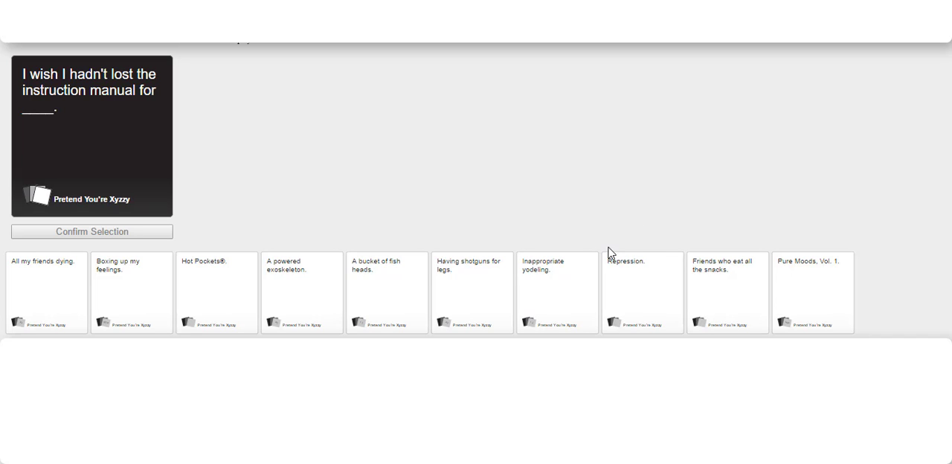
pyautogui.moveTo(824, 279)
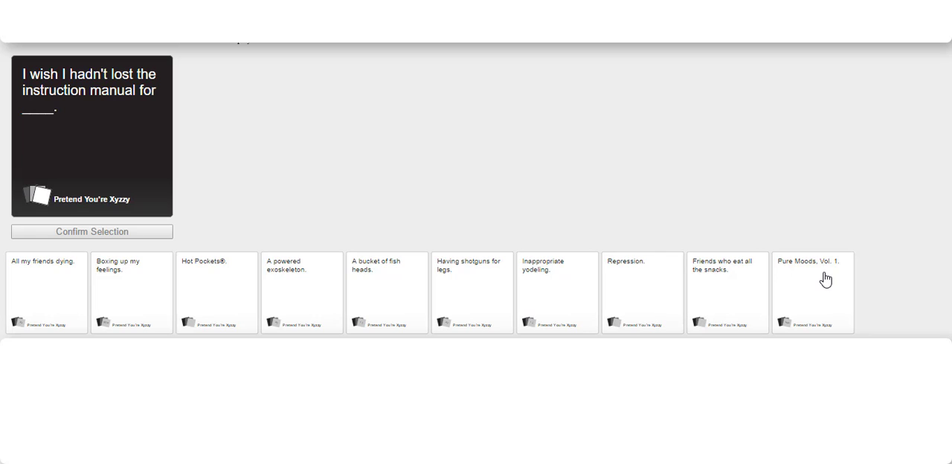
pyautogui.moveTo(830, 285)
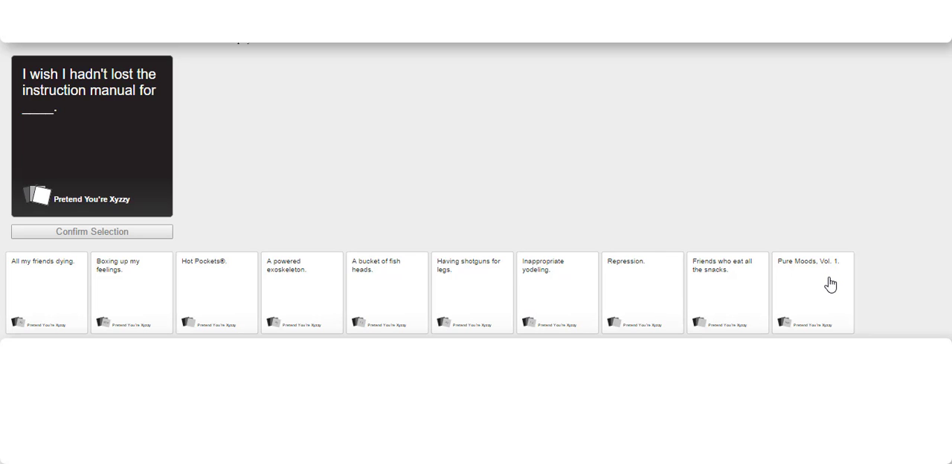
# Play 'Pure Moods, Vol. 1.' on the lost instruction manual black card.
pyautogui.click(812, 291)
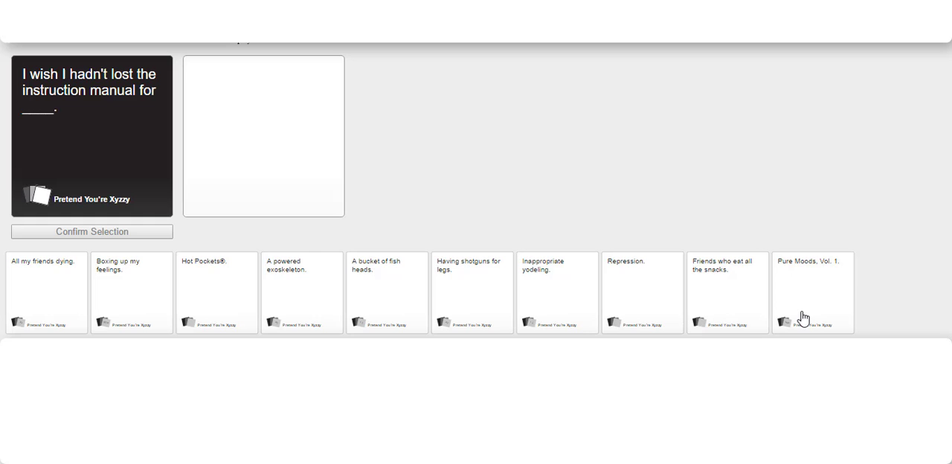
pyautogui.moveTo(577, 286)
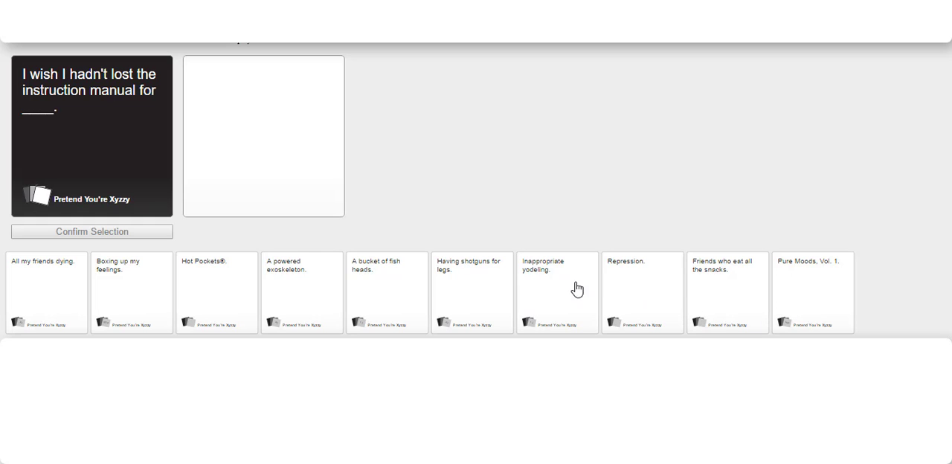
pyautogui.moveTo(232, 265)
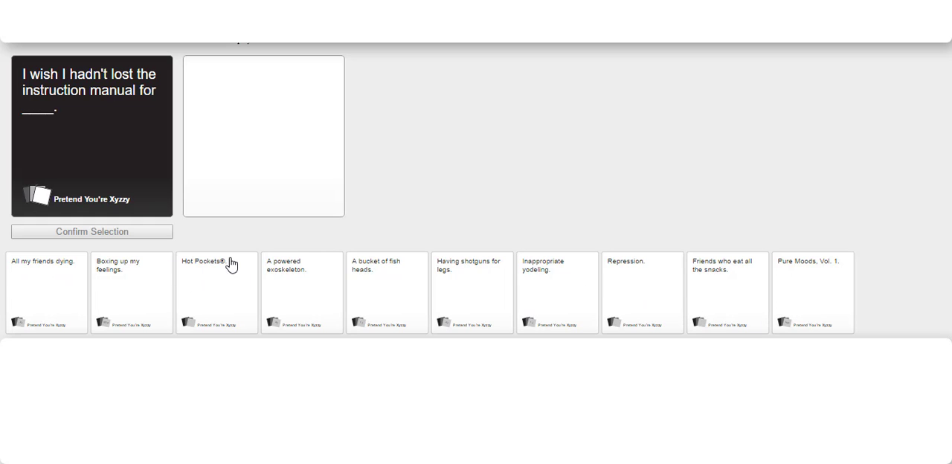
pyautogui.click(812, 291)
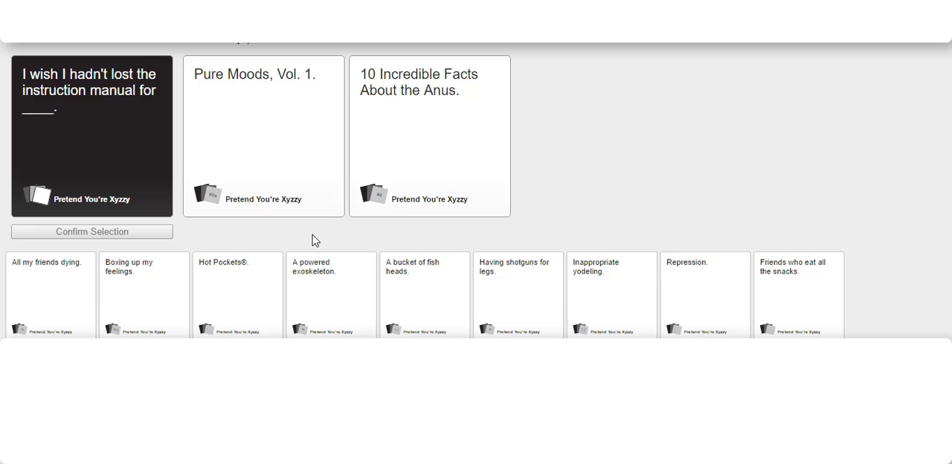
pyautogui.click(430, 135)
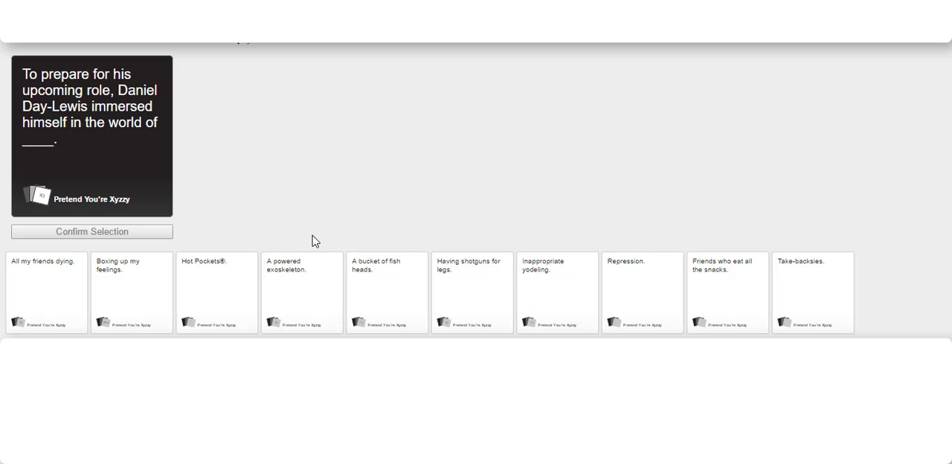
pyautogui.moveTo(441, 216)
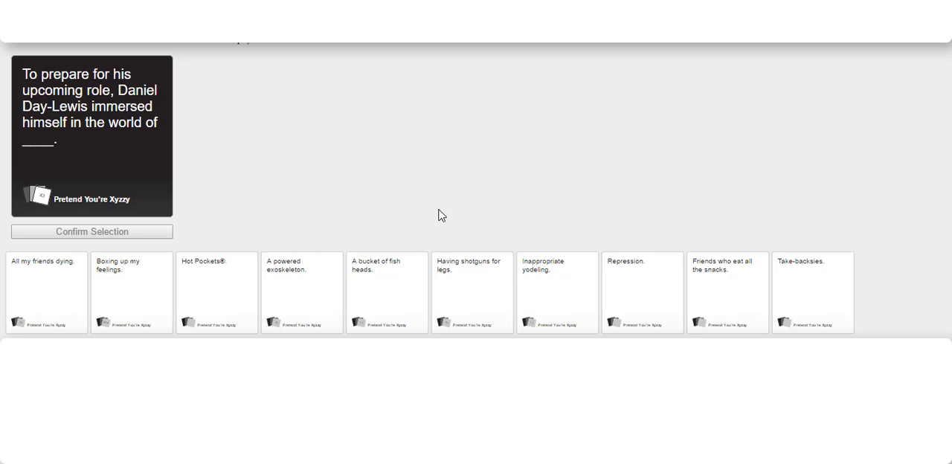
pyautogui.moveTo(305, 255)
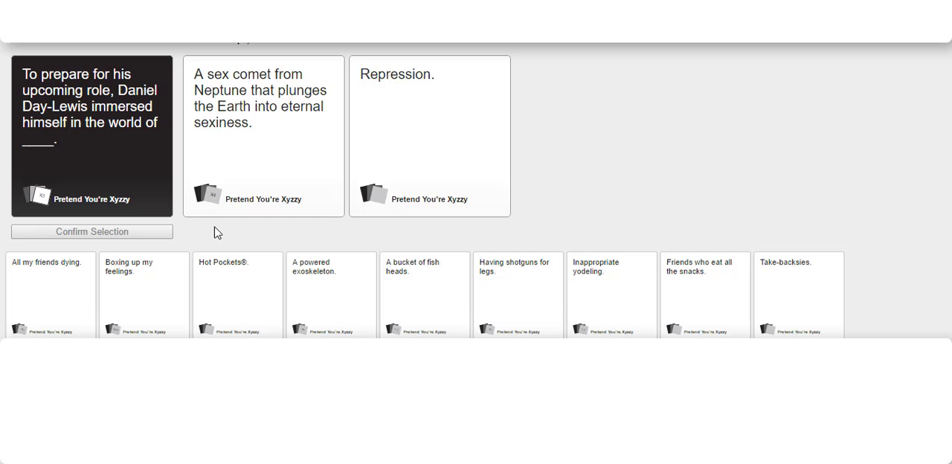
# Play 'Repression.' on the Daniel Day-Lewis black card.
pyautogui.click(430, 134)
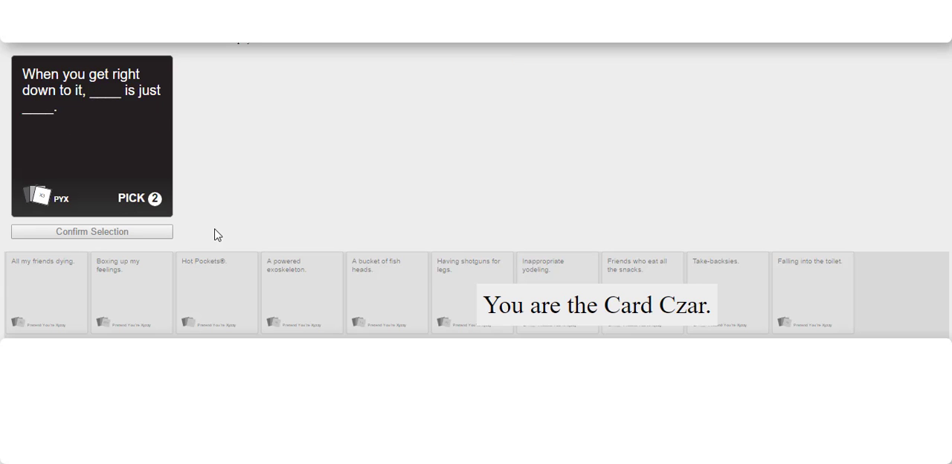
pyautogui.moveTo(224, 226)
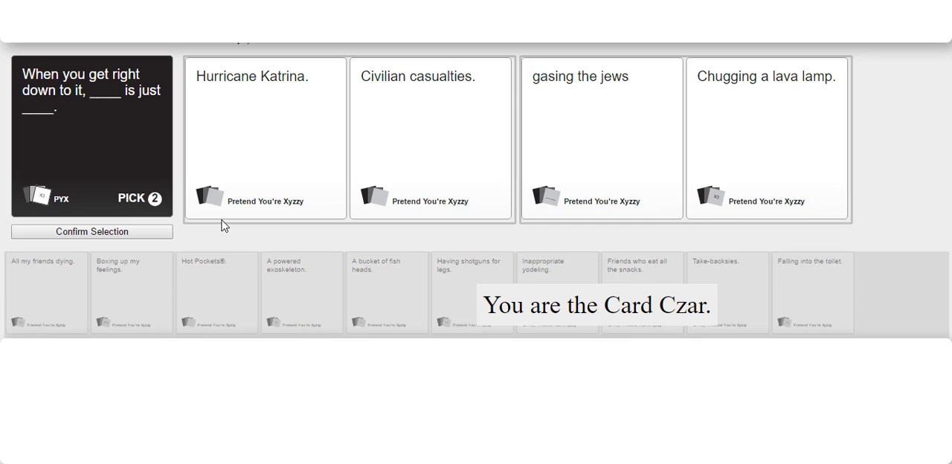
pyautogui.moveTo(179, 241)
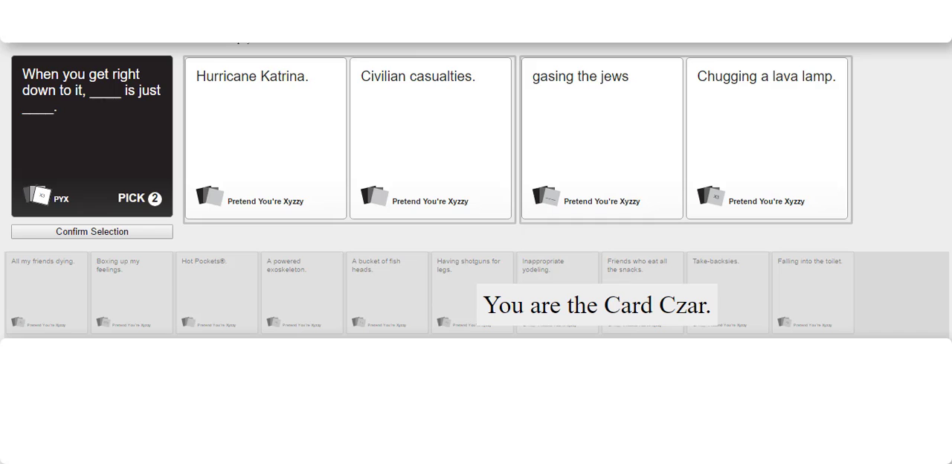
# As Card Czar, crown the 'Hurricane Katrina.' / 'Civilian casualties.' pair as winner.
pyautogui.click(420, 77)
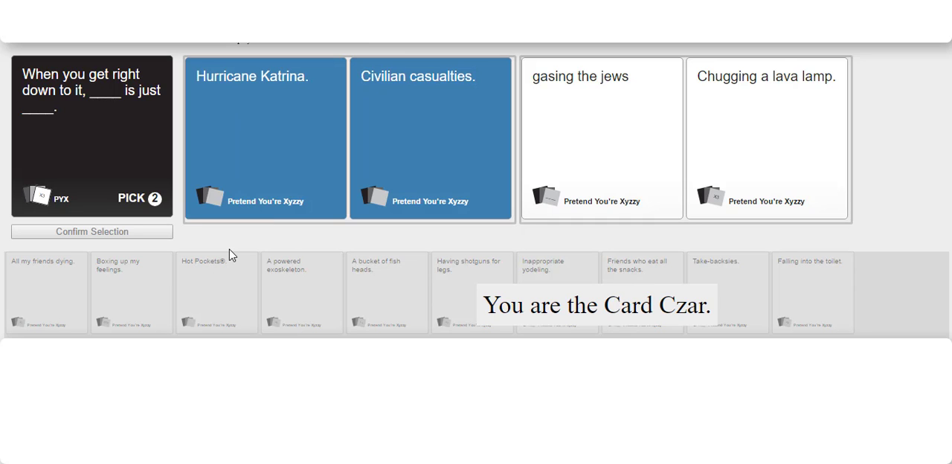
pyautogui.moveTo(208, 238)
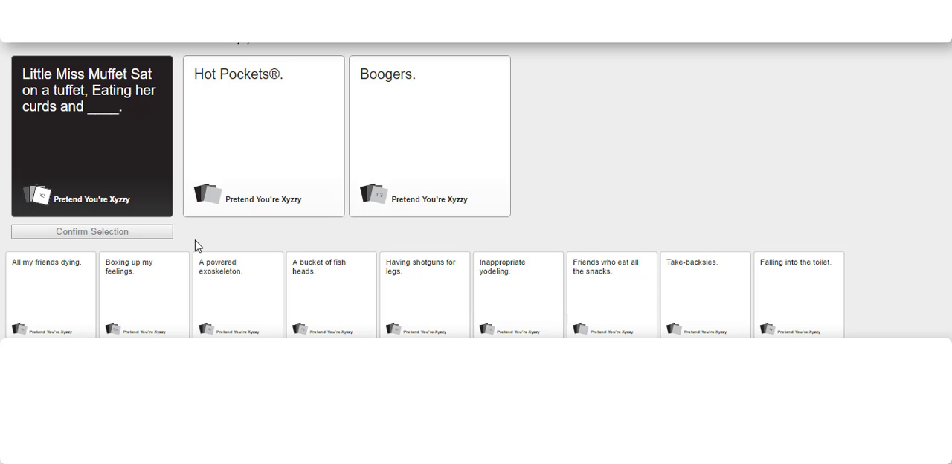
# Submit 'Hot Pockets®.' for the Little Miss Muffet prompt and await the next round.
pyautogui.click(263, 136)
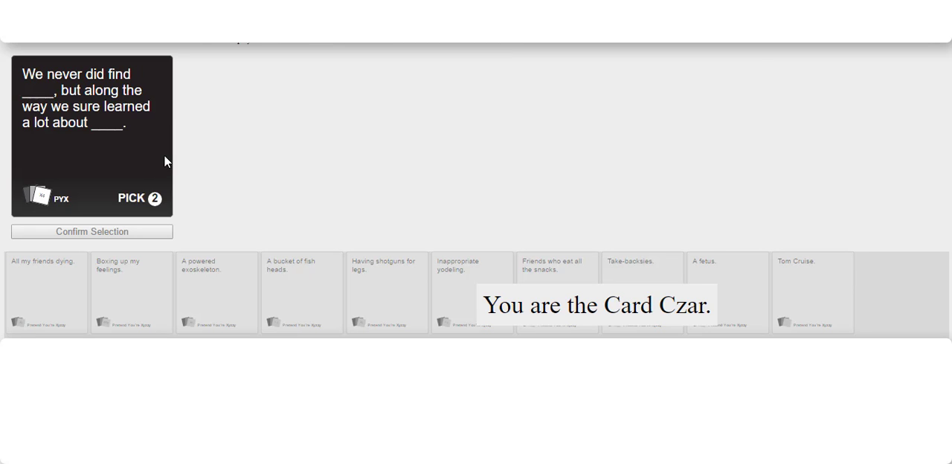
pyautogui.moveTo(105, 53)
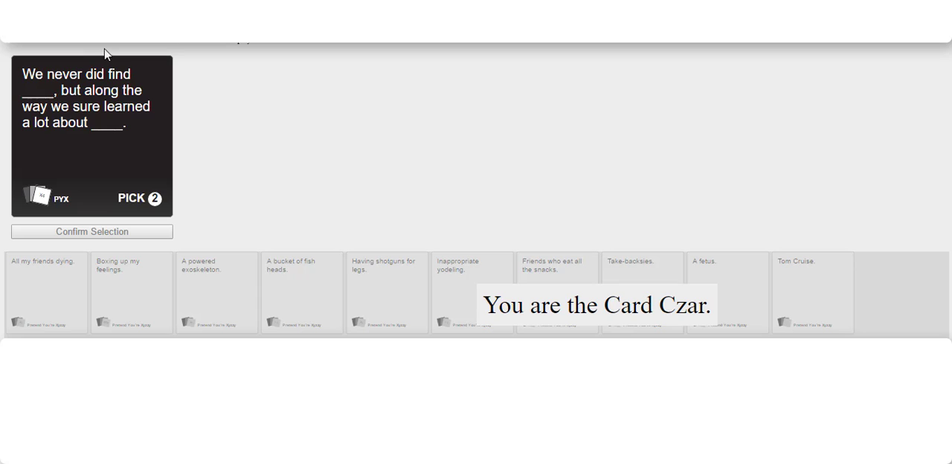
pyautogui.moveTo(132, 88)
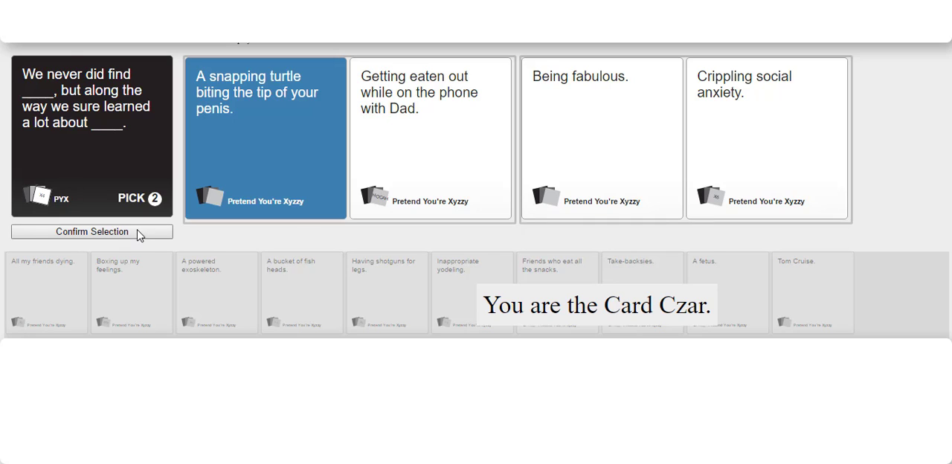
# As Card Czar, select the snapping turtle / phone-with-Dad pair as the winning answer.
pyautogui.click(428, 137)
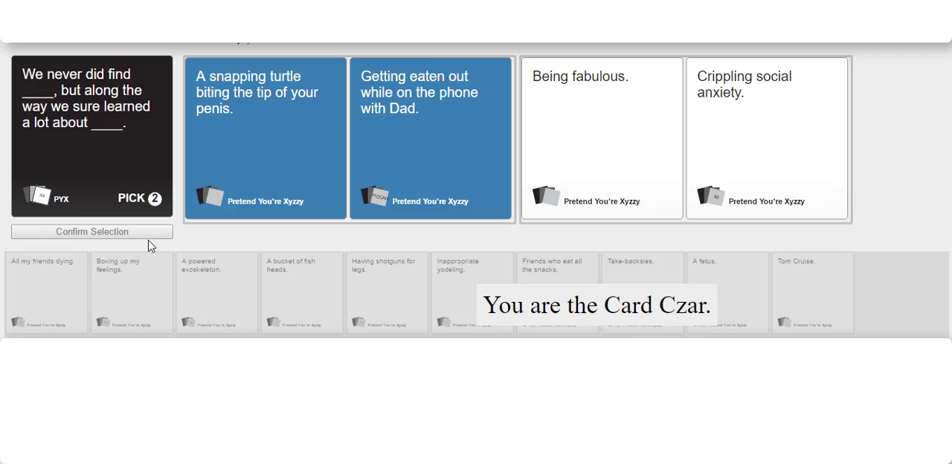